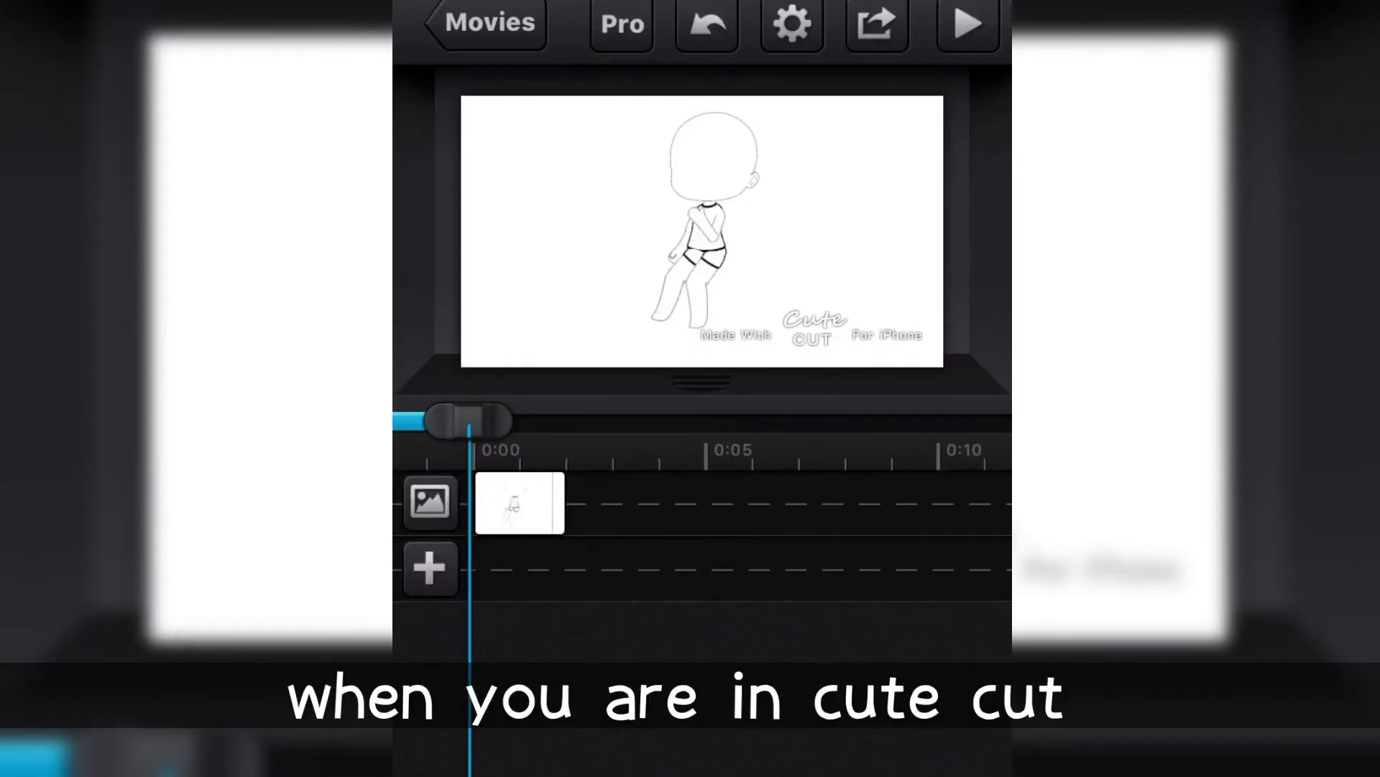
# - Select the sketch image clip on the timeline so its trim handles appear
pyautogui.click(518, 509)
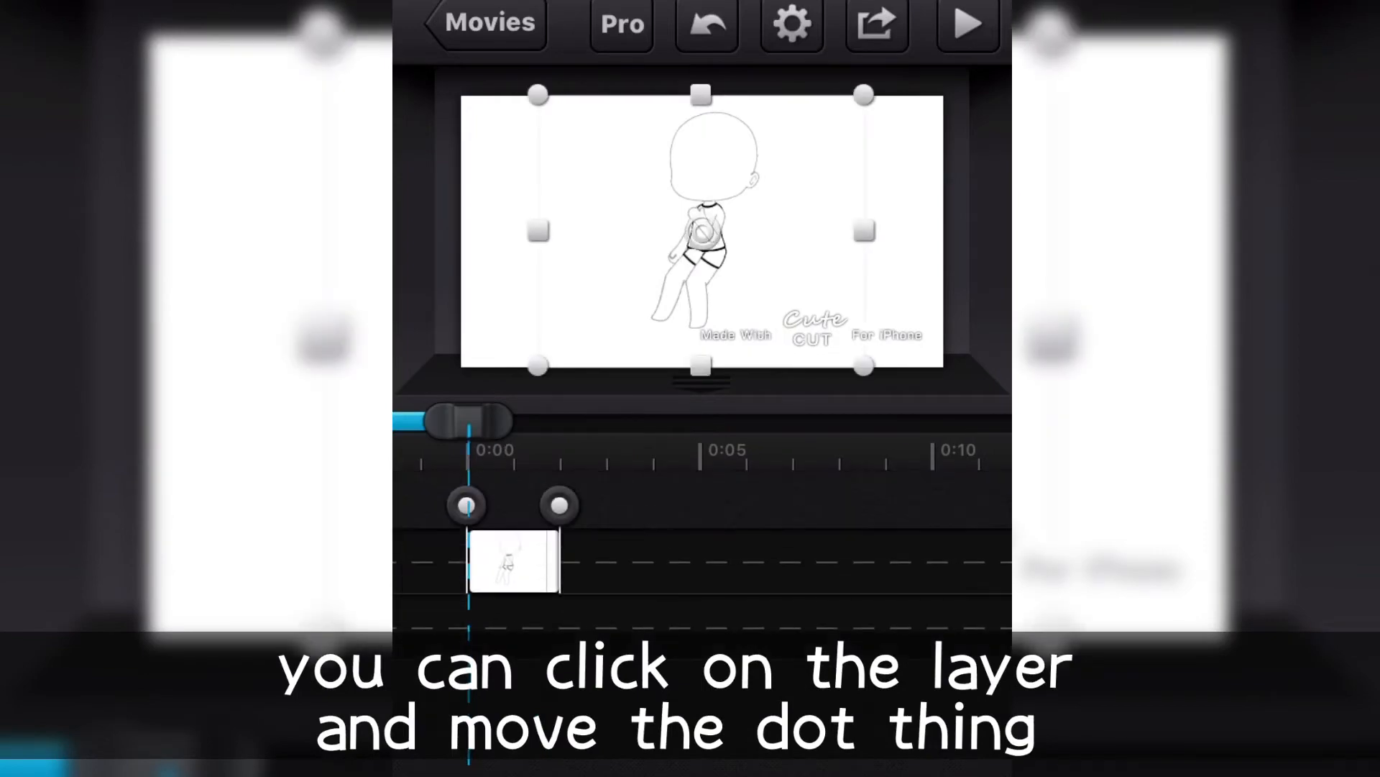